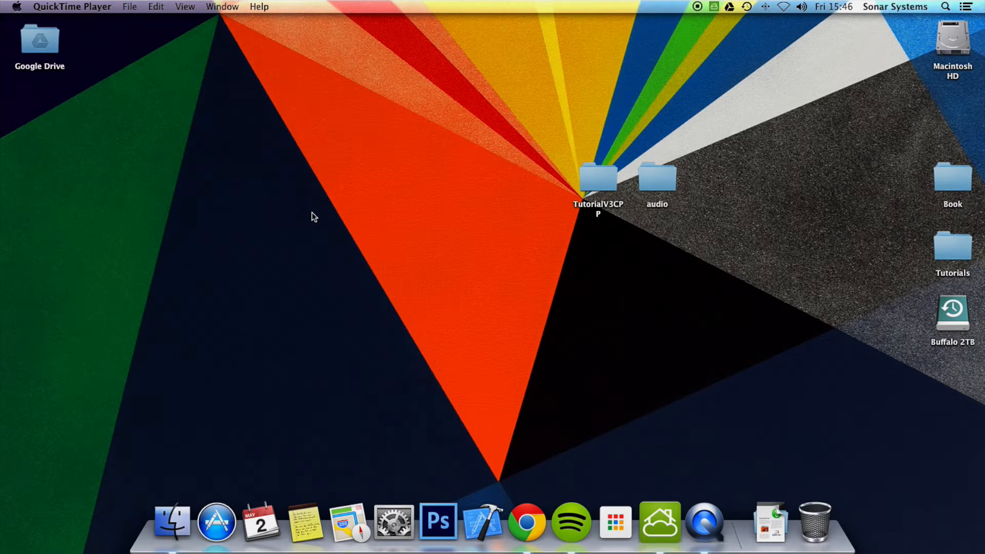
Open TutorialV3CPP.xcodeproj from the desktop folder's proj.ios_mac directory into Xcode.
click(597, 178)
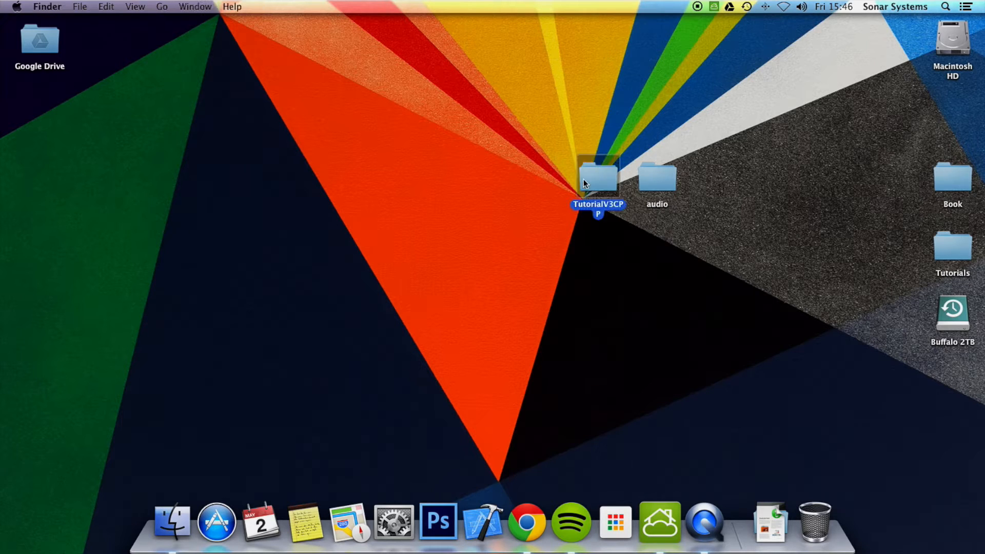
double_click(597, 175)
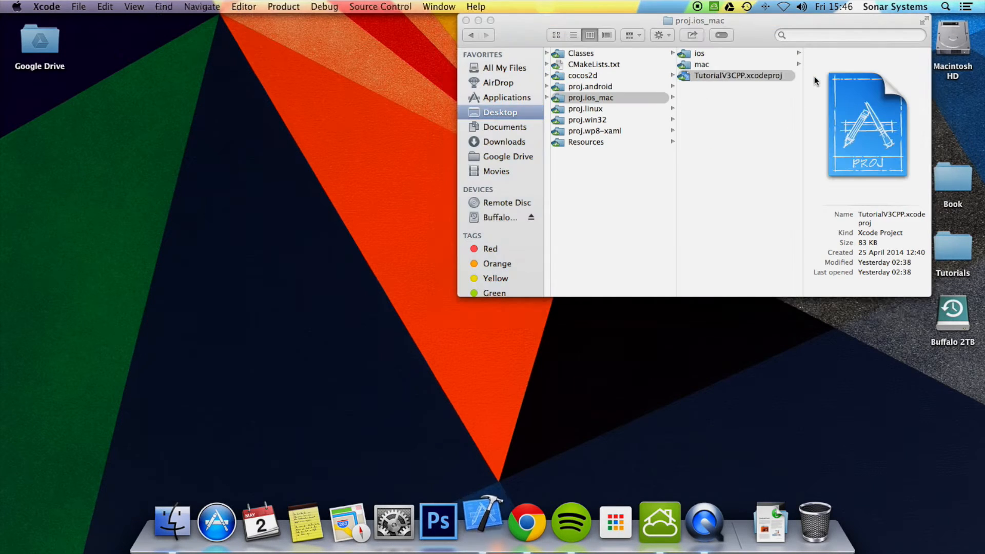
double_click(737, 75)
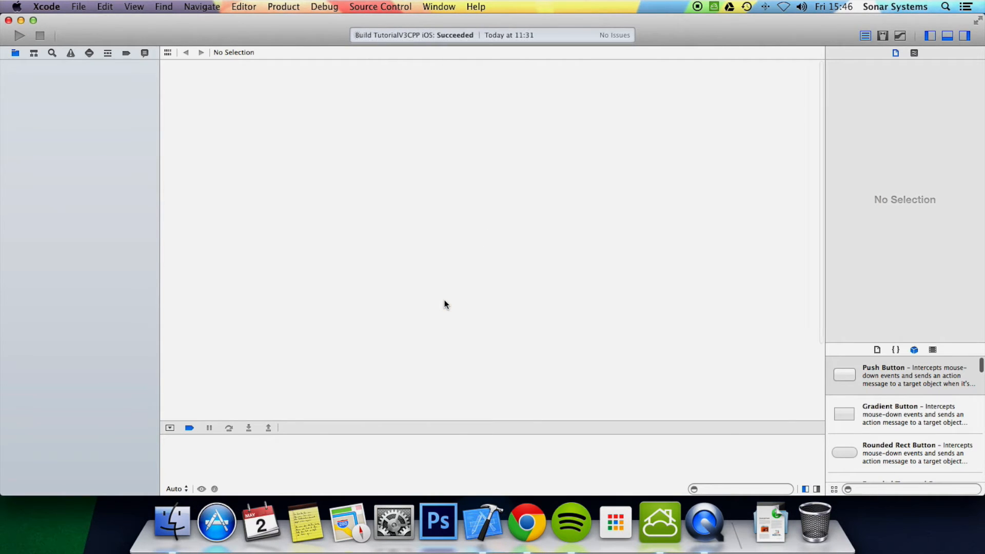
Show HelloWorldScene.cpp and place the cursor on the blank line after this->addChild(mySprite);.
click(73, 137)
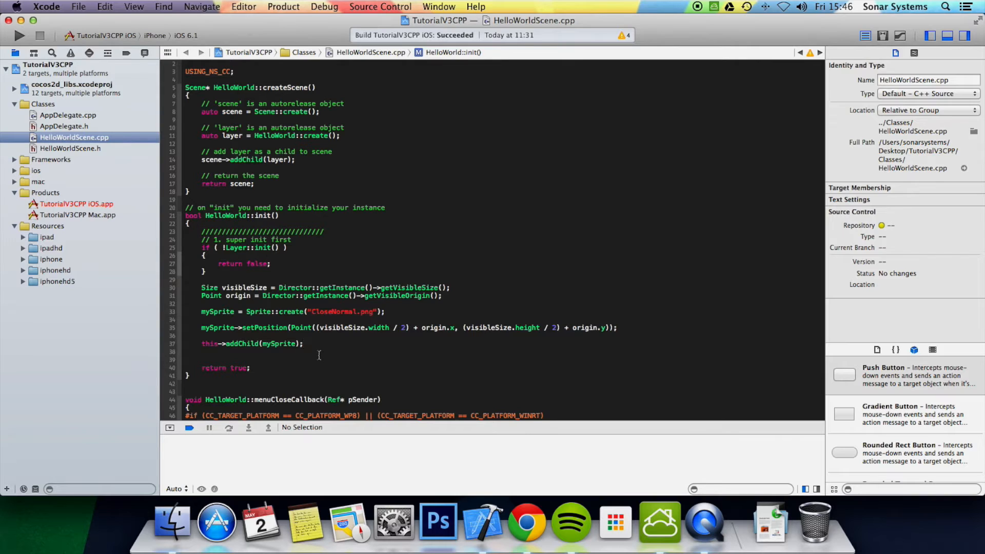
click(304, 343)
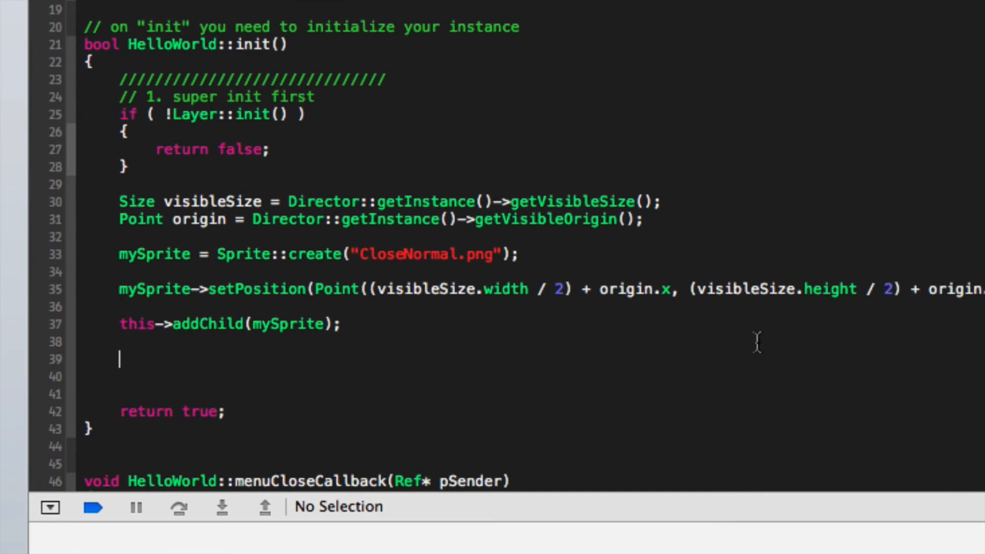
Write auto action = FadeTo::create(3, 100); on line 39 using autocomplete.
text(auto action)
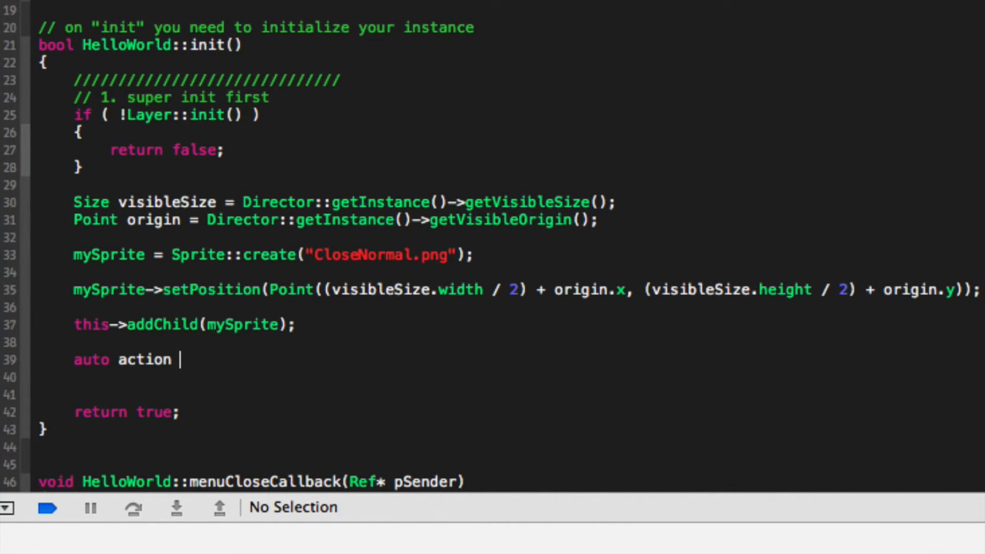
text(= fa)
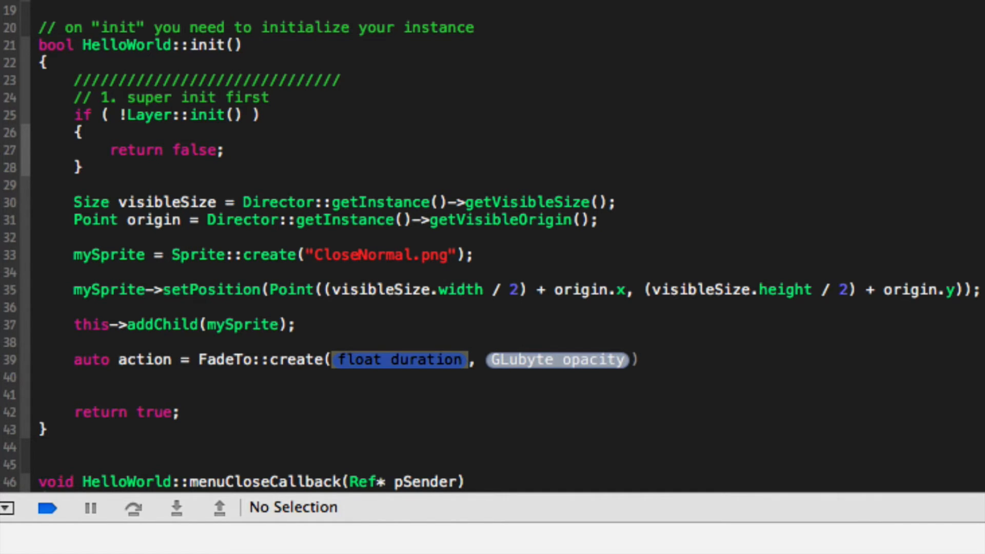
text(3)
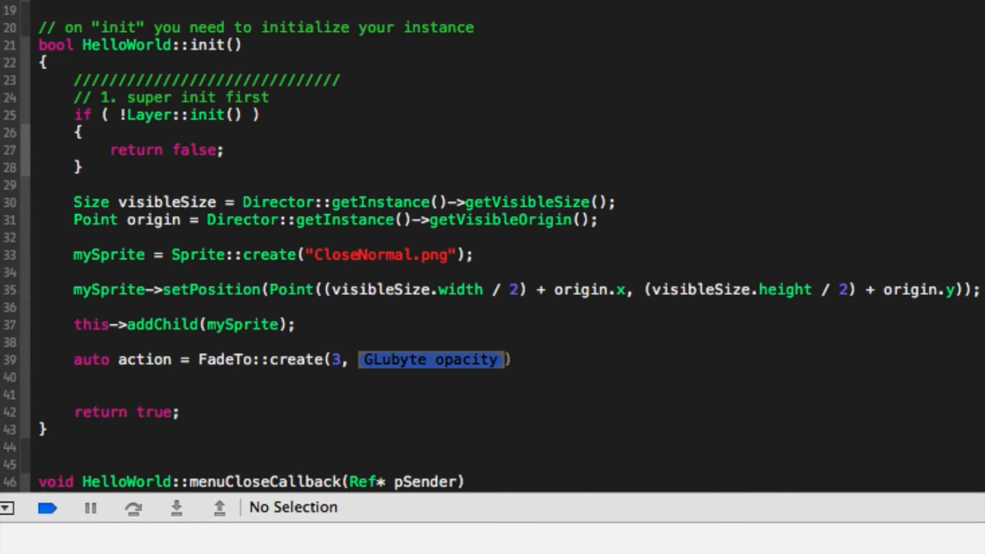
text(100);)
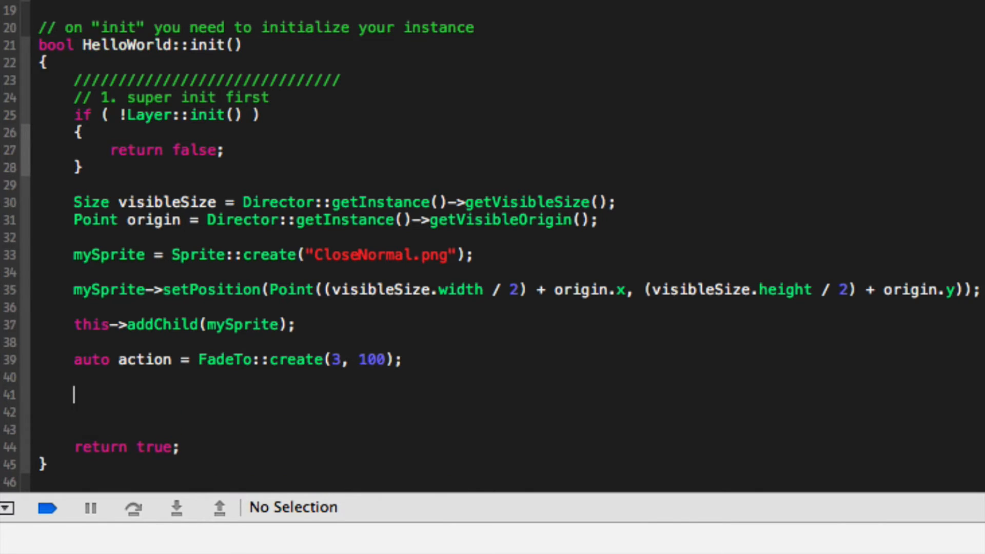
Write mySprite->runAction(action); below the FadeTo line and build with Cmd+R.
text(mySprite->runAction(action);)
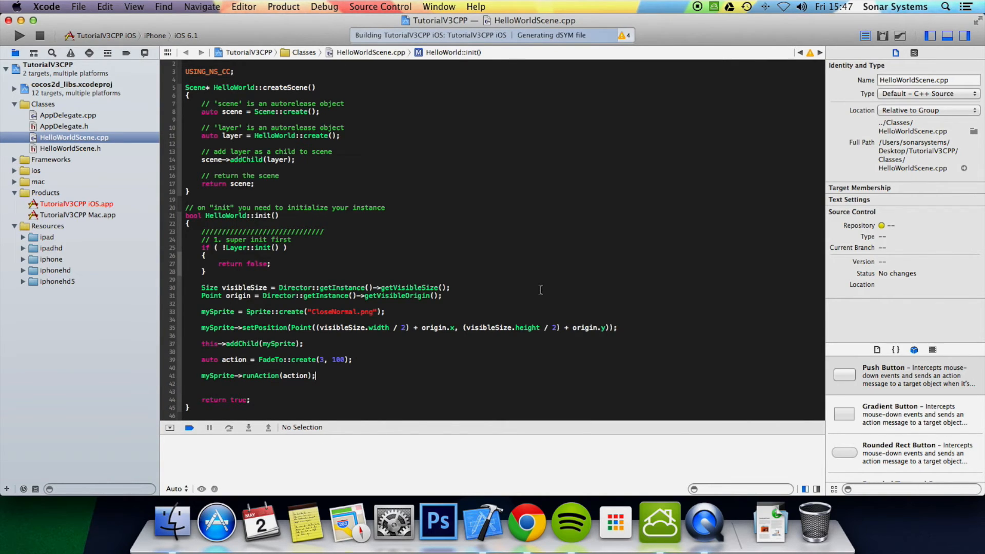
Bring up the iOS Simulator so TutorialV3CPP launches on the iPhone.
click(18, 35)
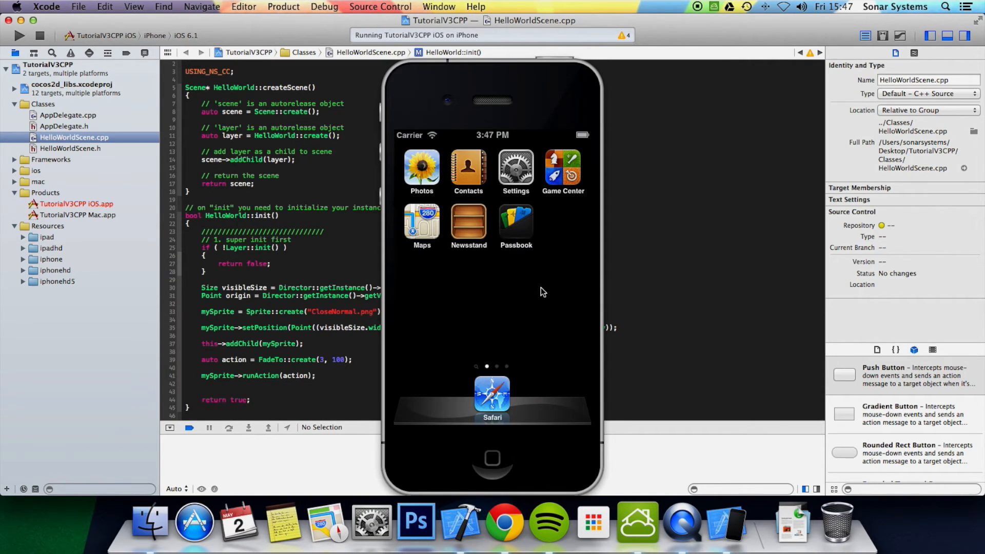
click(316, 376)
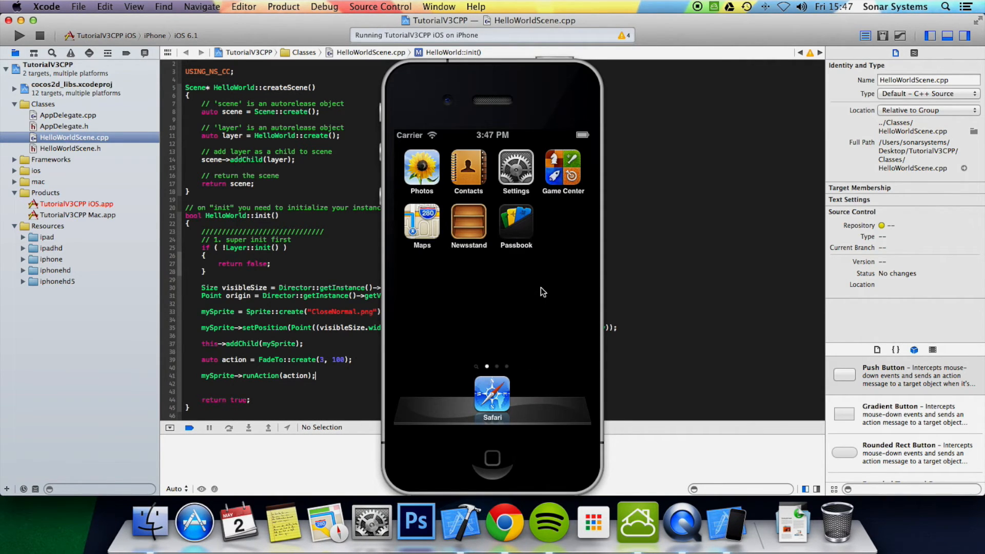